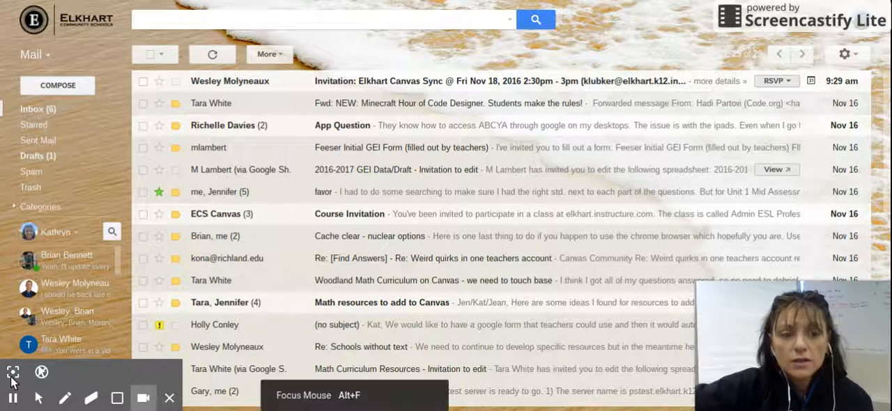
pyautogui.moveTo(825, 98)
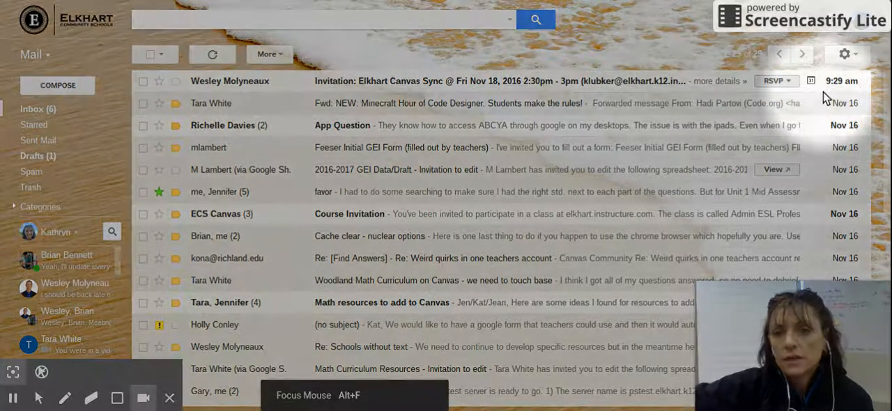
# Step: Open Gmail's quick settings menu from the gear icon
pyautogui.click(843, 54)
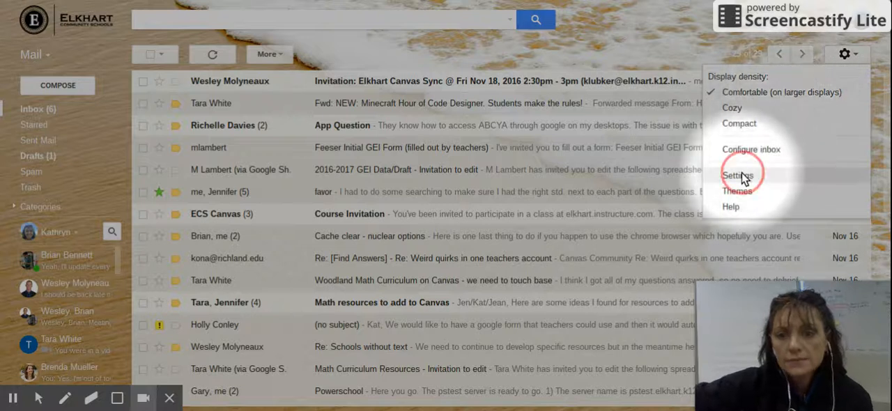
# Step: Enable the Preview Pane lab in Settings > Labs and save the changes
pyautogui.click(737, 175)
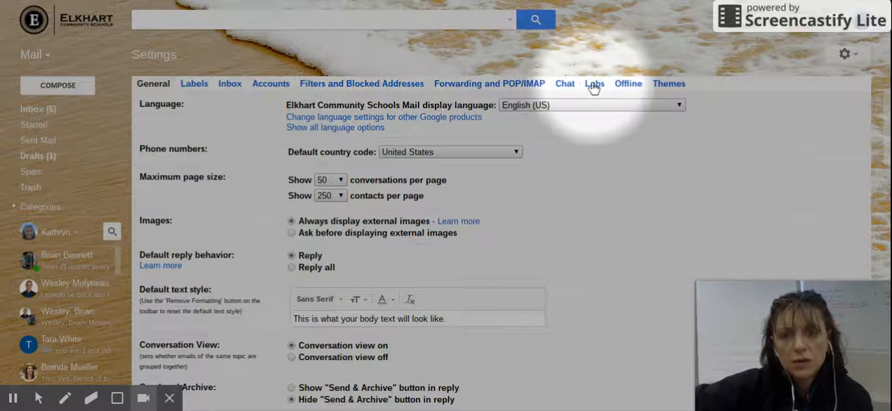
pyautogui.click(594, 84)
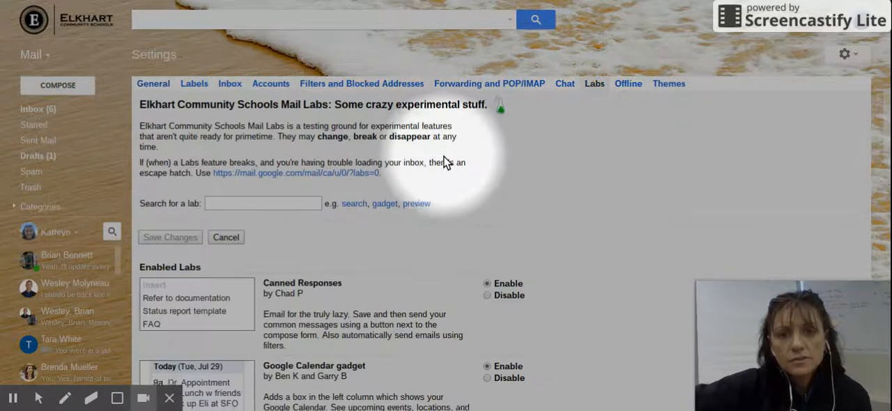
pyautogui.scroll(-3)
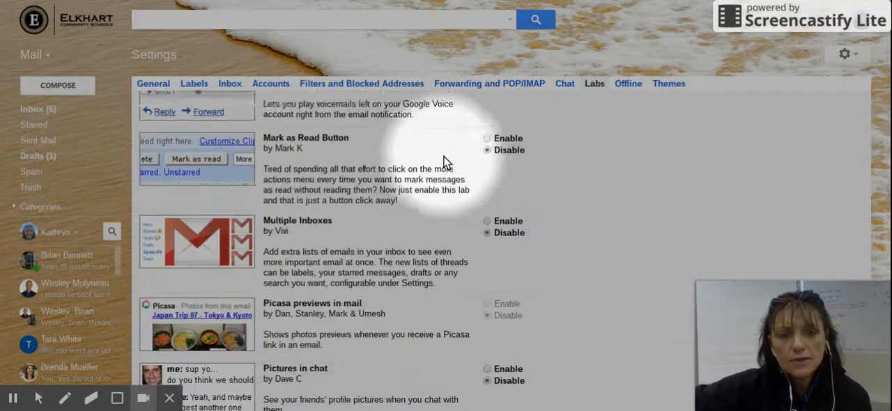
pyautogui.scroll(-3)
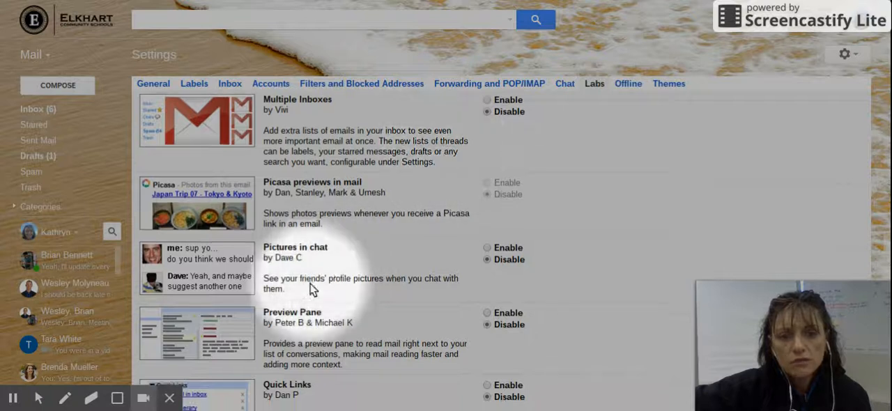
pyautogui.moveTo(291, 310)
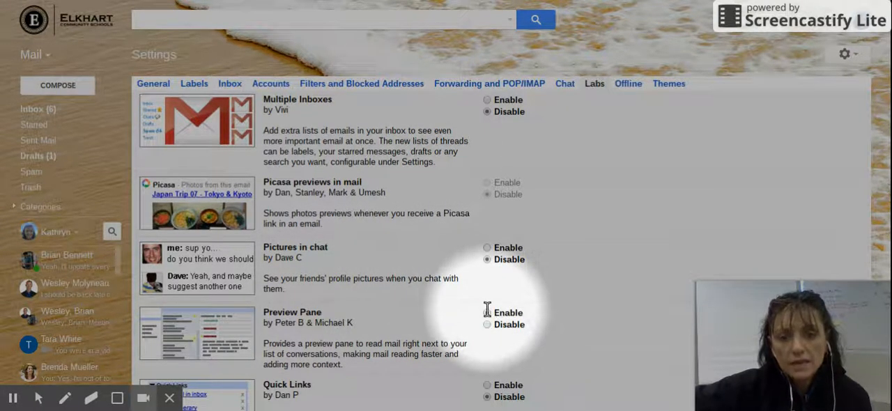
pyautogui.scroll(-3)
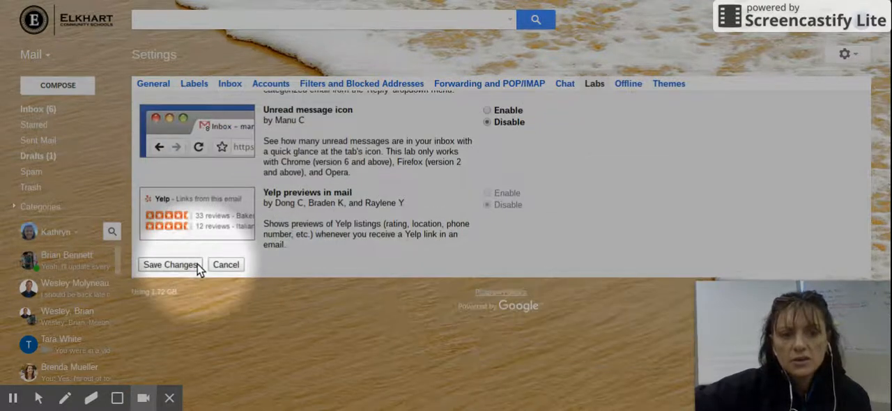
pyautogui.click(170, 264)
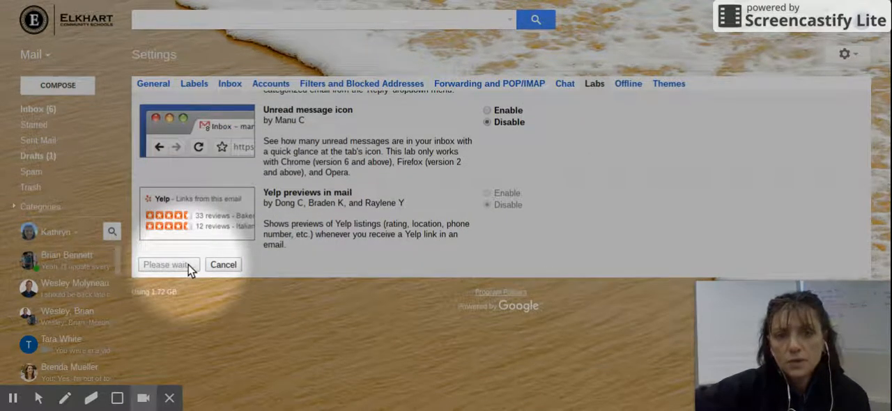
# Step: Confirm saving the Labs change and return to the inbox
pyautogui.click(168, 264)
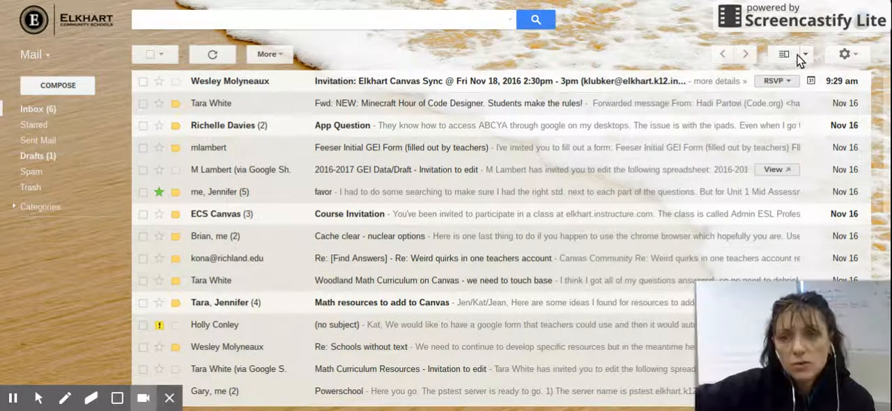
pyautogui.moveTo(783, 55)
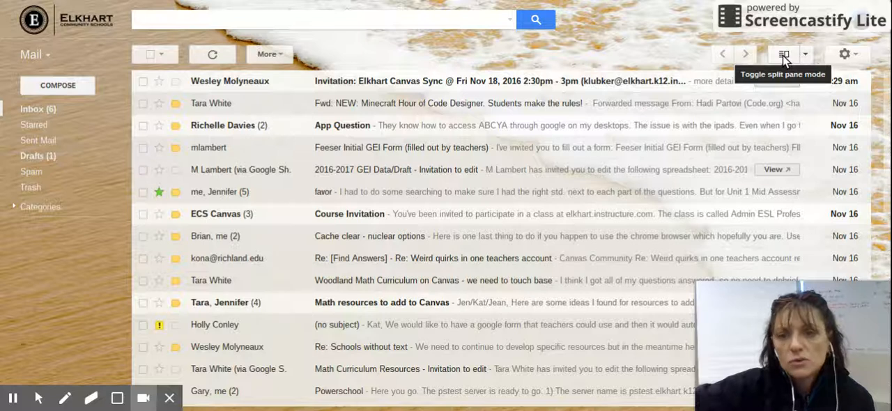
pyautogui.click(783, 53)
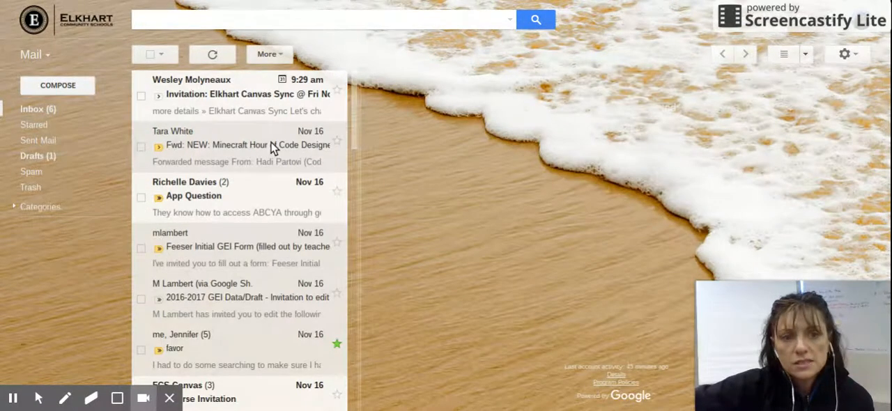
pyautogui.click(237, 145)
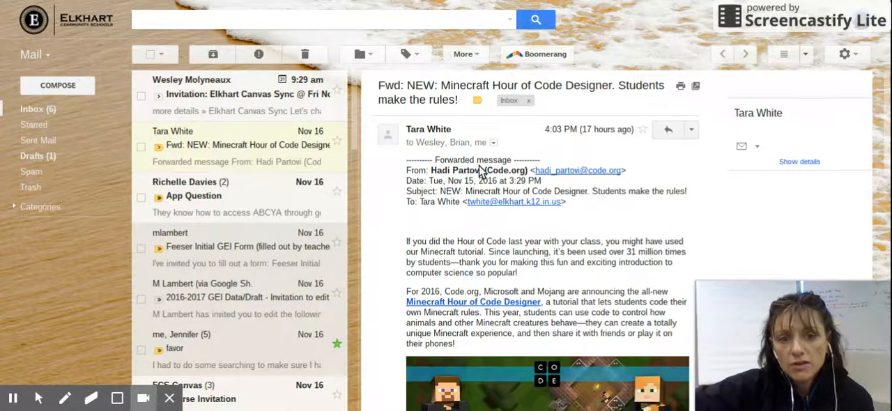
pyautogui.scroll(-3)
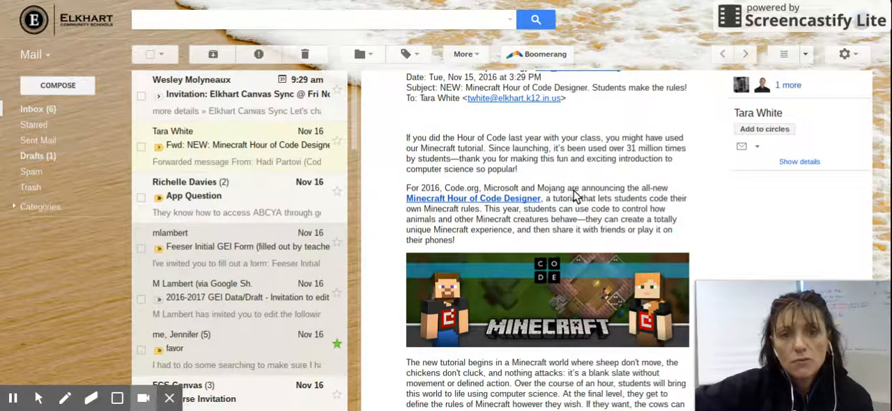